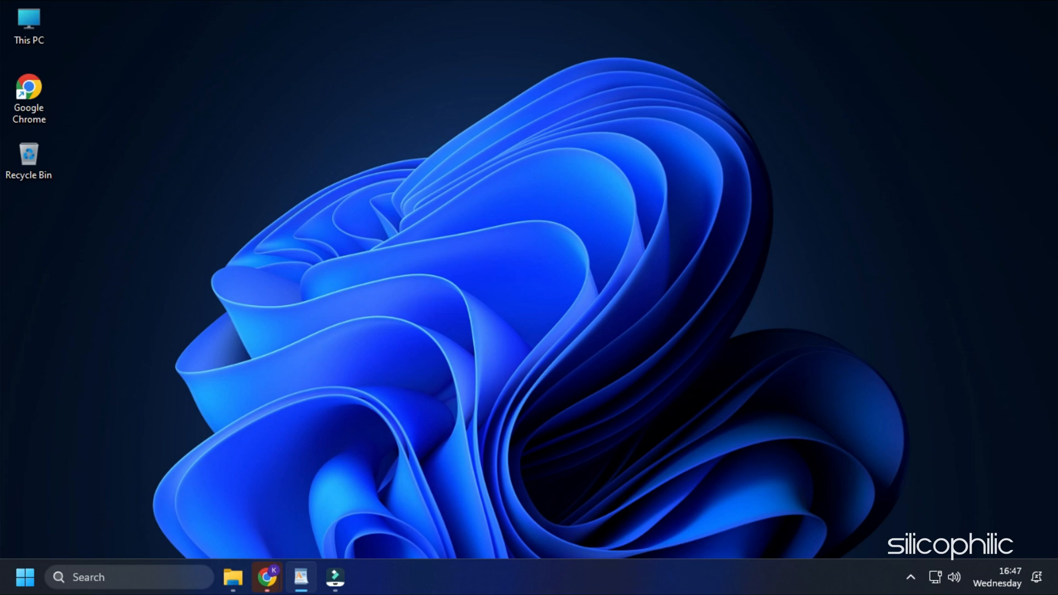
Step: Launch Control Panel from Run with 'control' and go to User Accounts
key(Win+r)
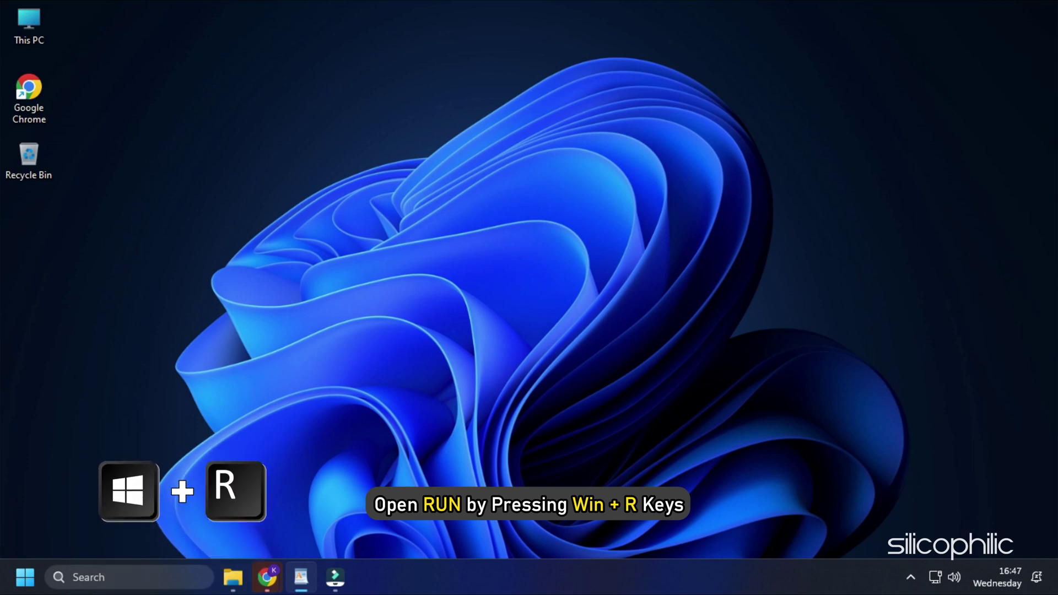
key(Win+R)
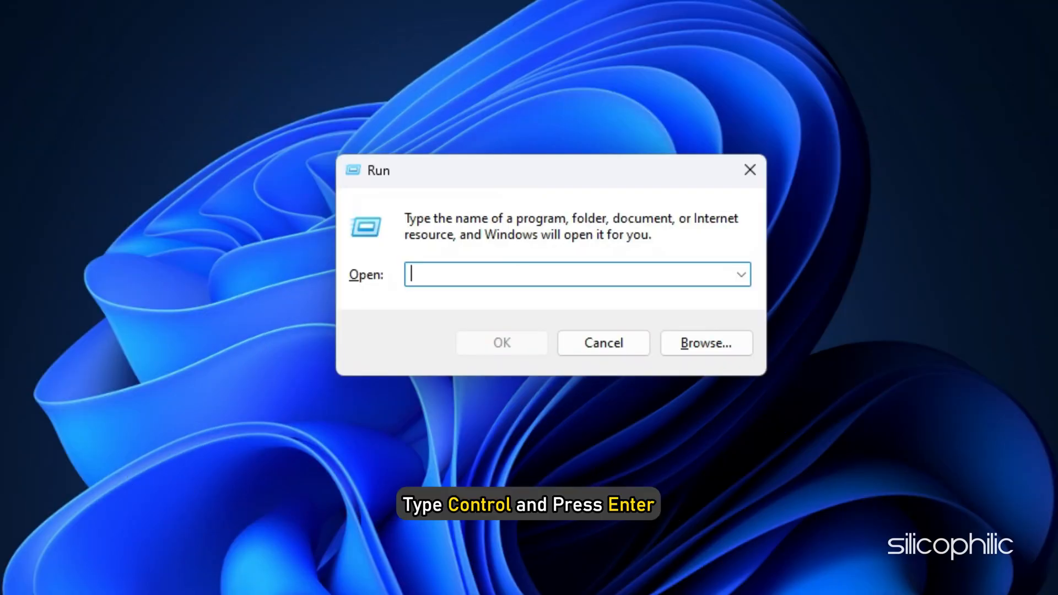
key(Enter)
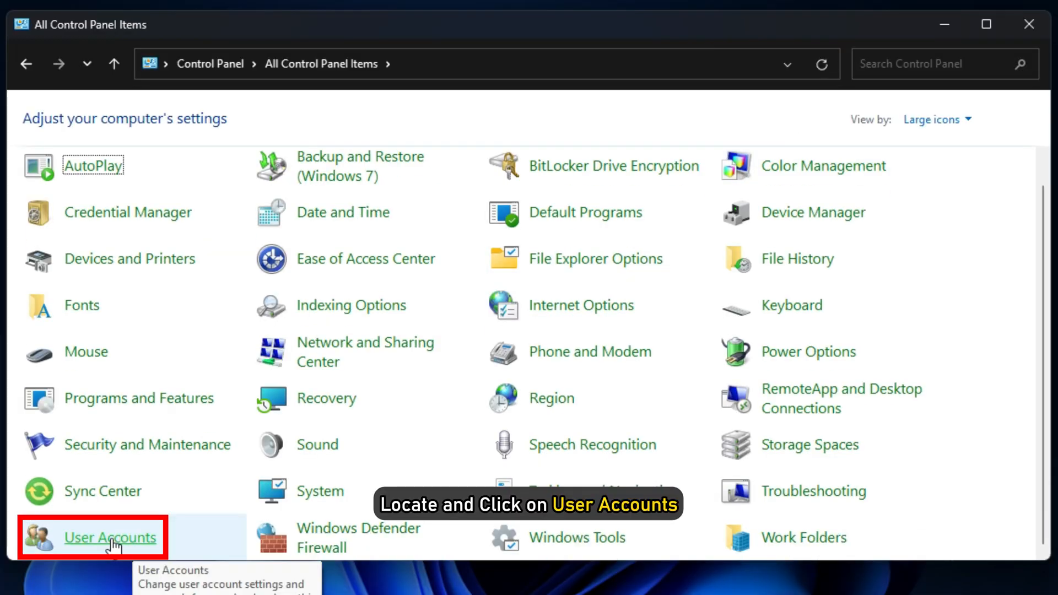
click(110, 537)
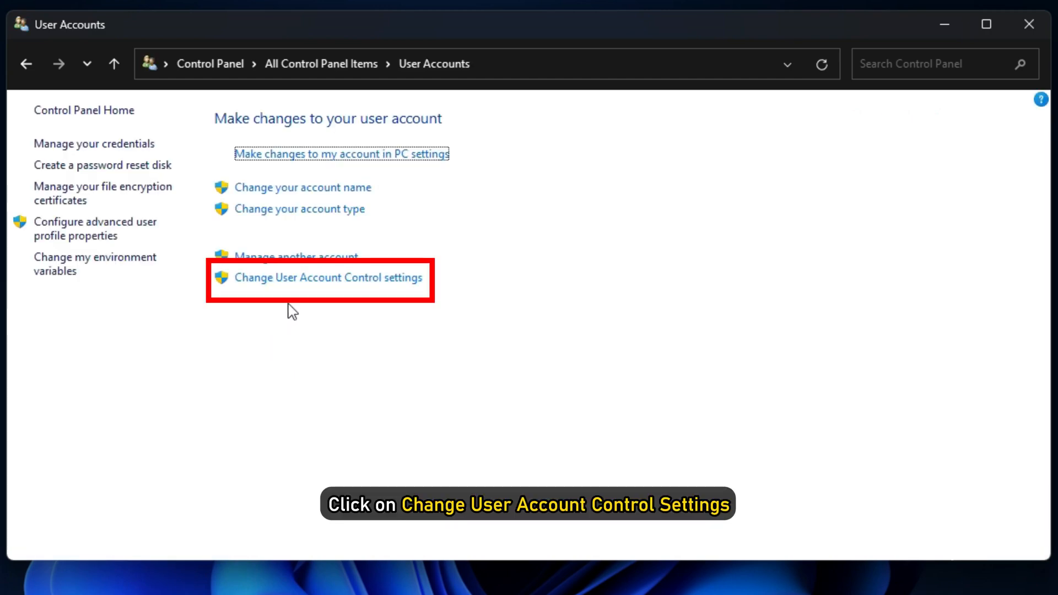
Step: Lower the User Account Control slider to Never notify and confirm
click(329, 278)
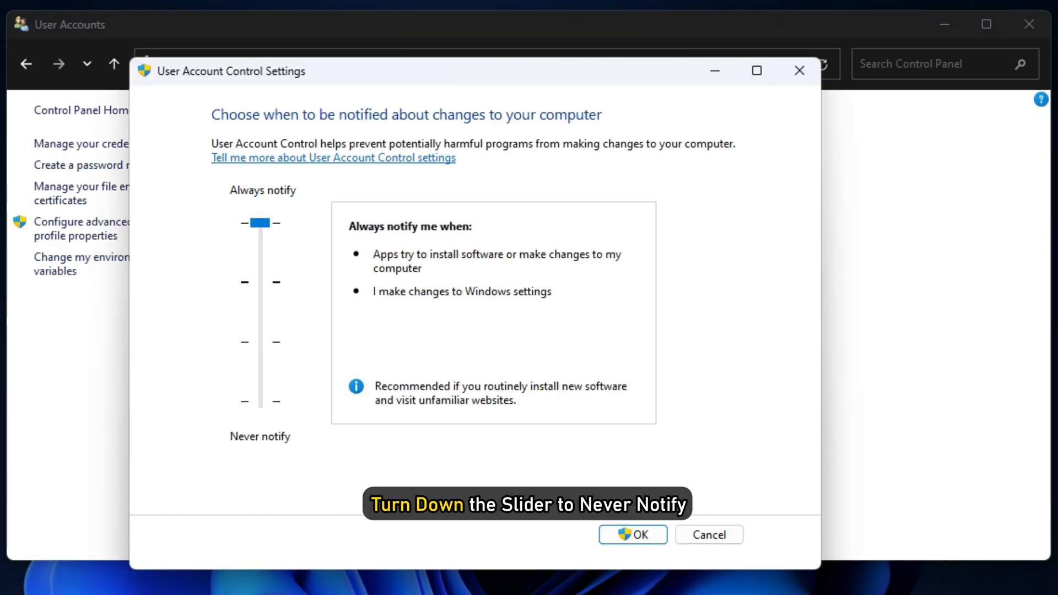
drag(262, 222, 262, 401)
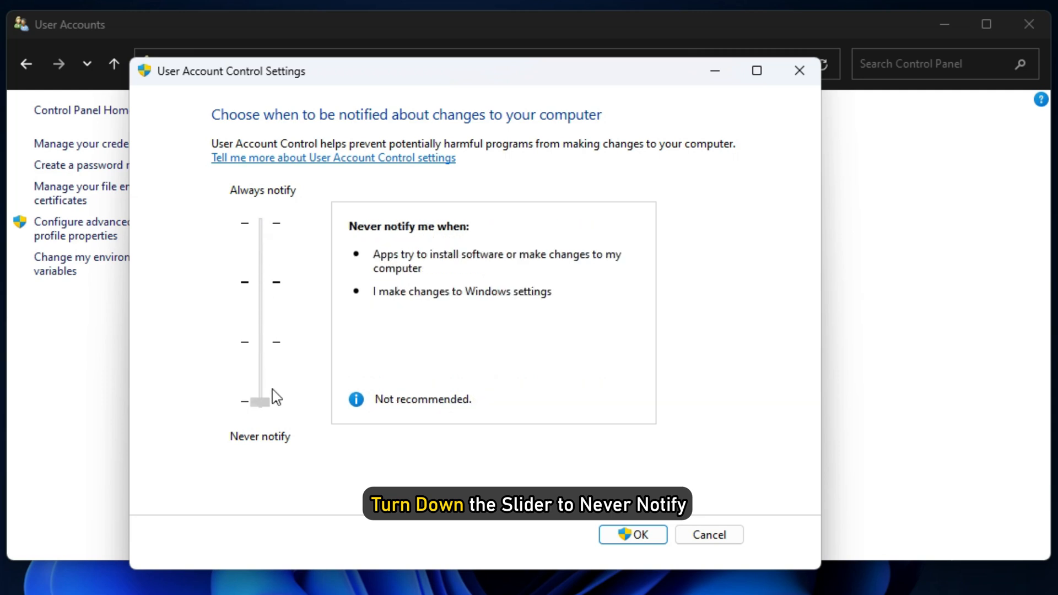
click(633, 534)
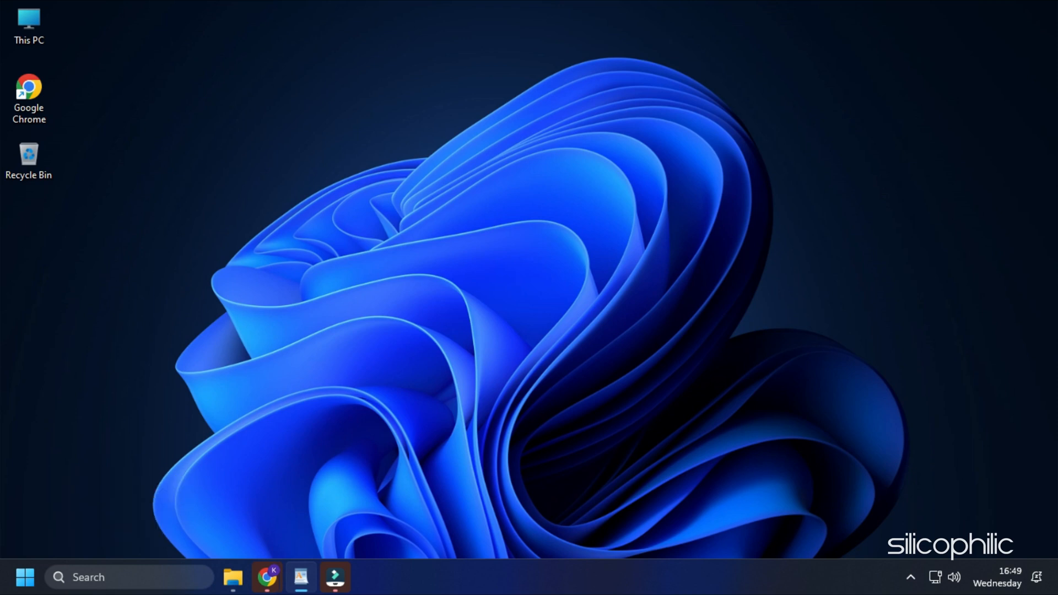
Step: Launch taskschd.msc from Run and select the Task Scheduler Library
key(Win+r)
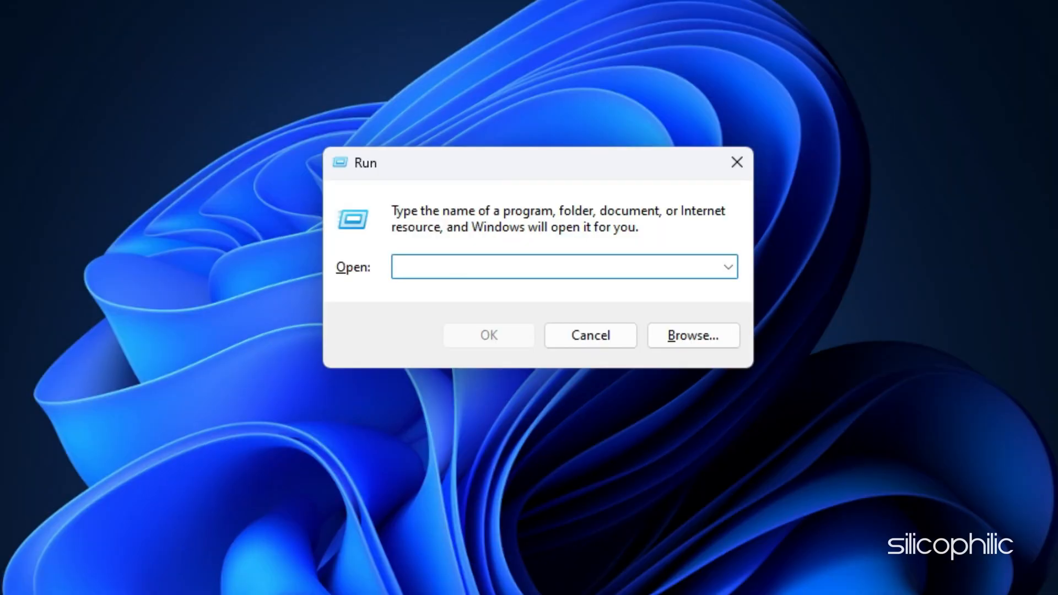
text(taskschd.msc)
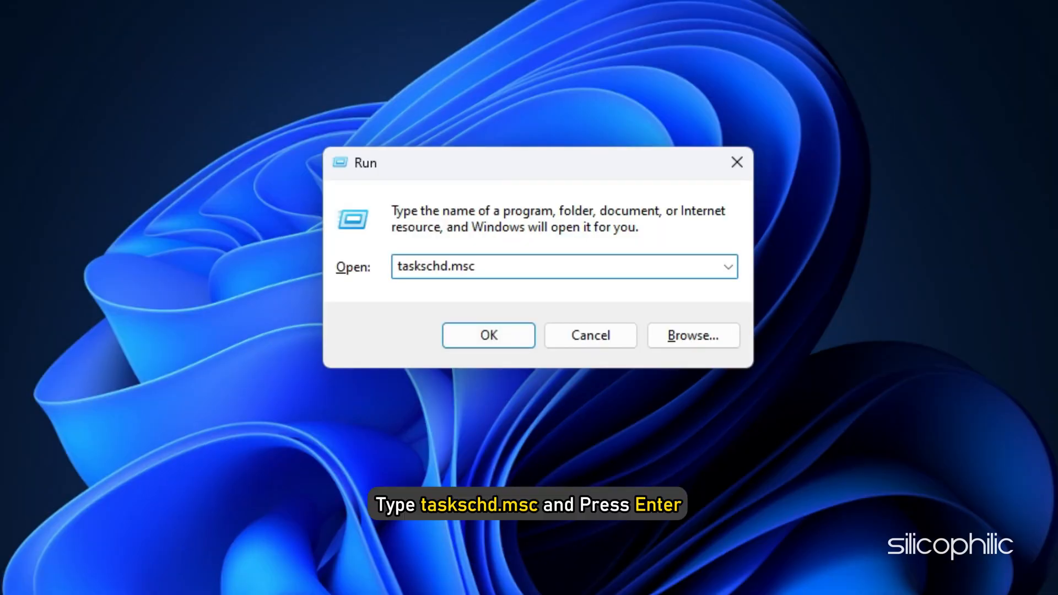
key(Enter)
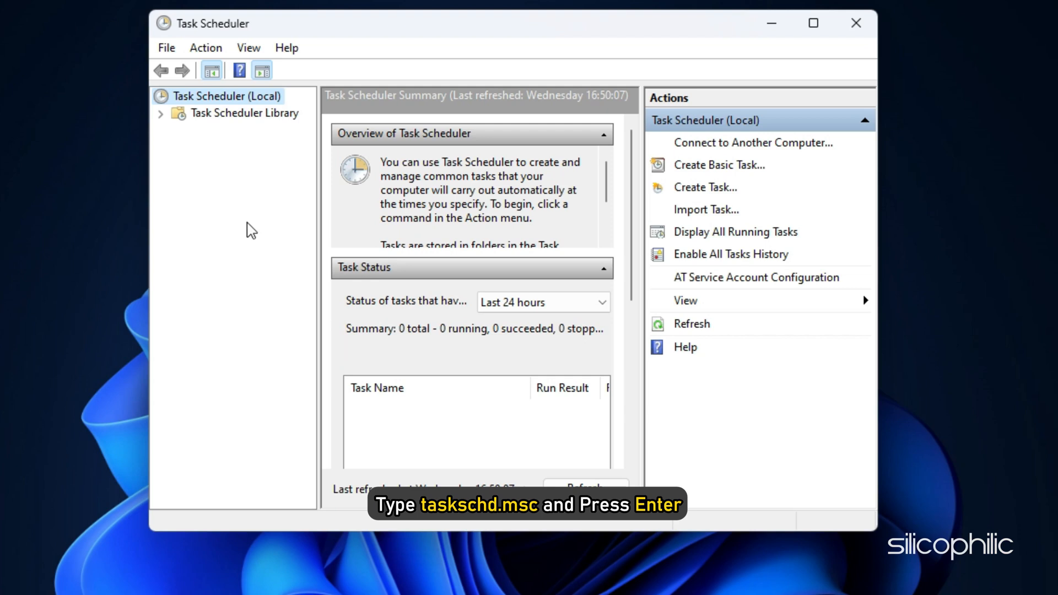
click(242, 112)
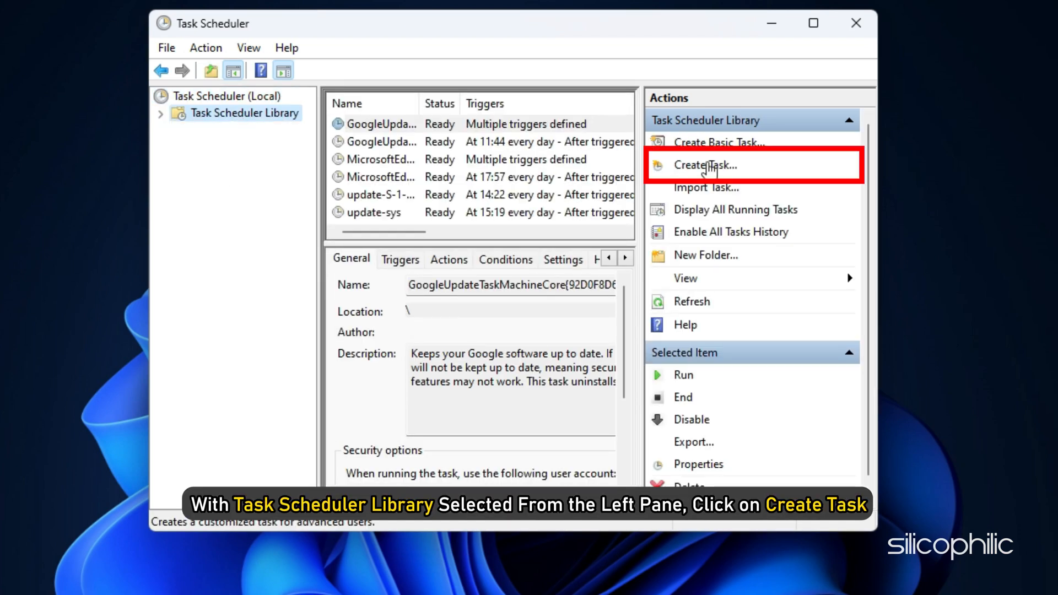
Step: Create a new task named App-Elevated with Run with highest privileges ticked
click(705, 166)
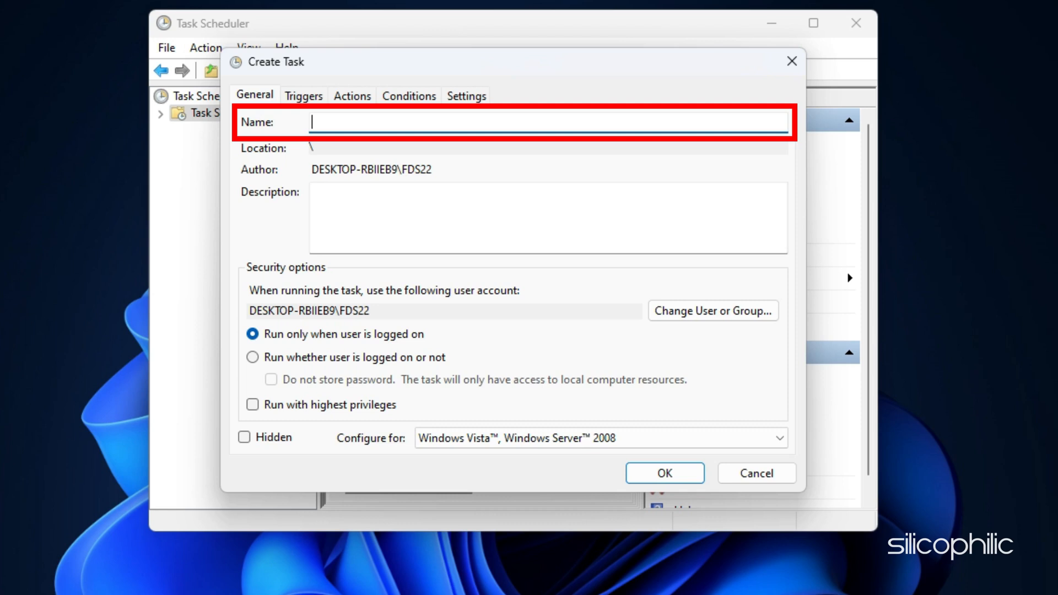
text(App-Elevated)
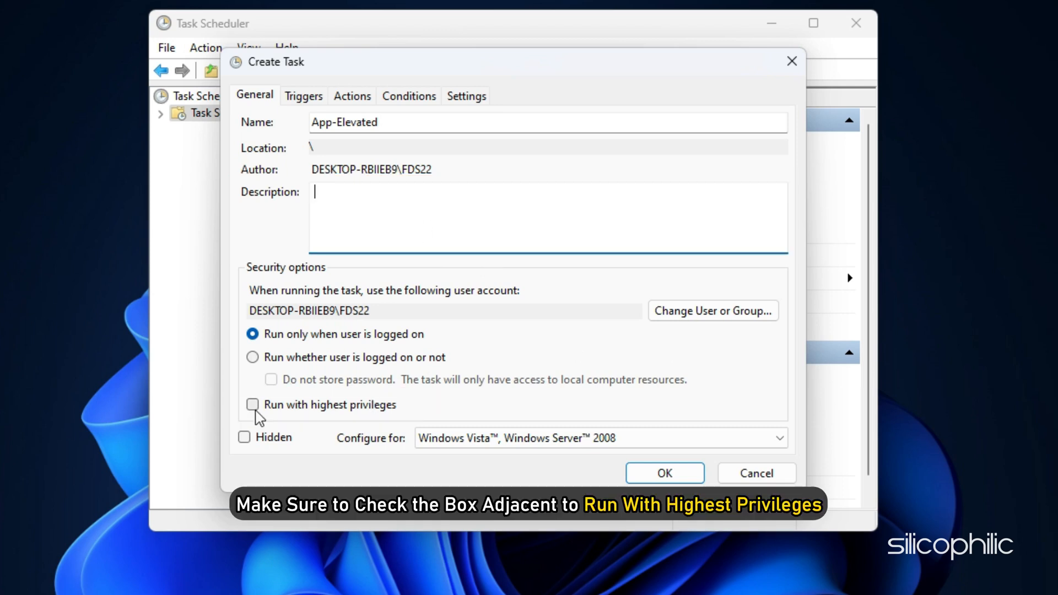
click(251, 405)
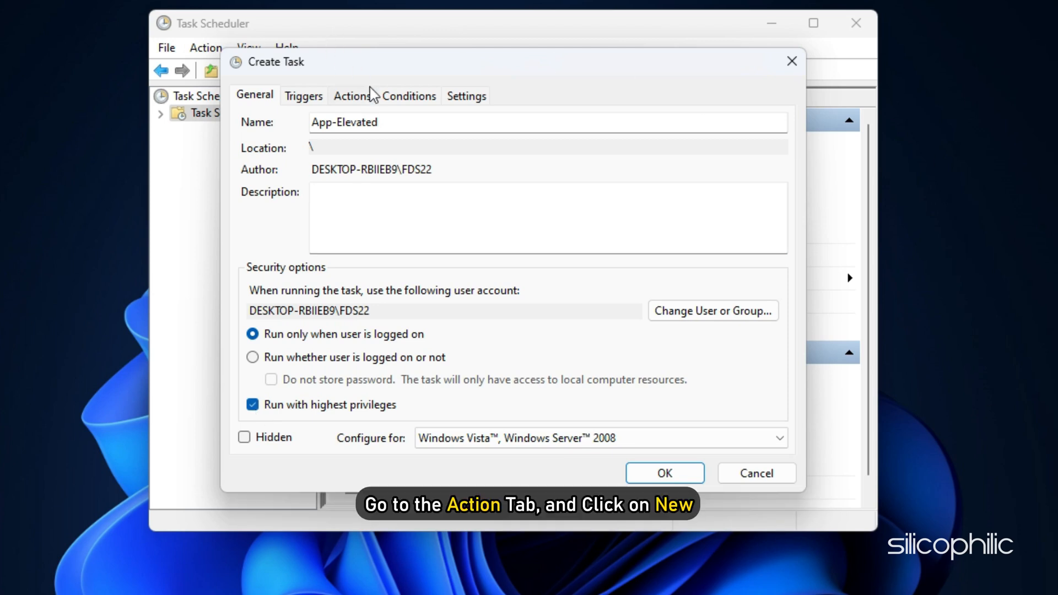
Step: Add a Start a program action running C:\Window\System32\cmd.exe and move to its arguments field
click(278, 429)
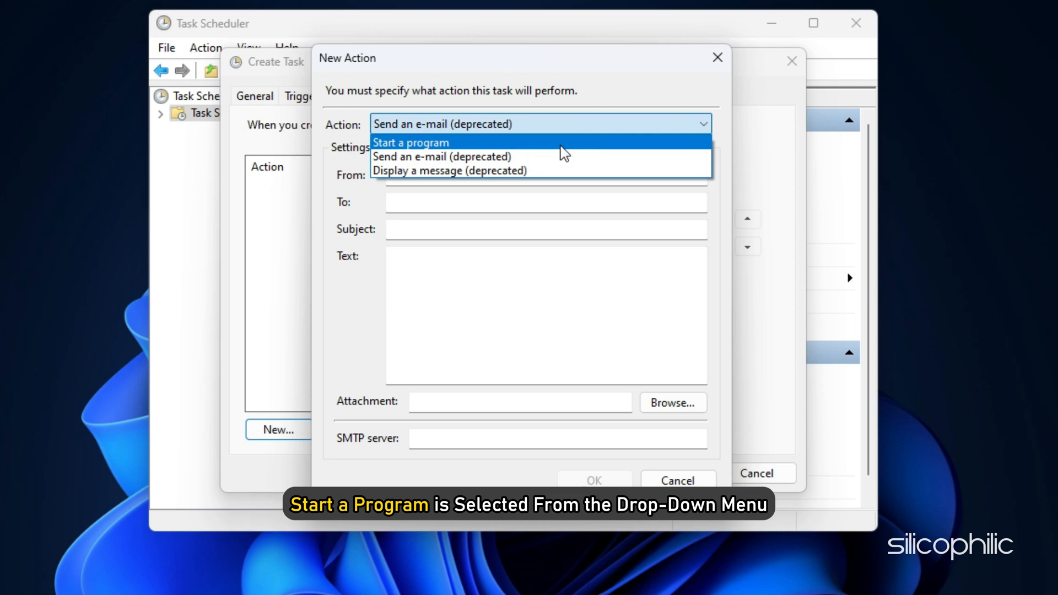
click(411, 142)
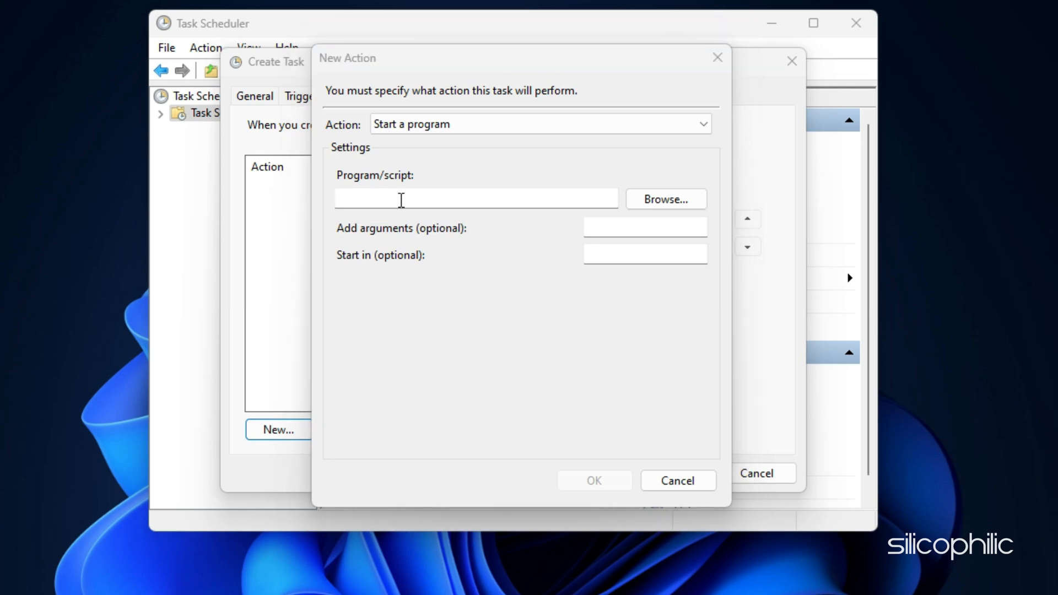
text(C:\Window\System32\cmd.exe)
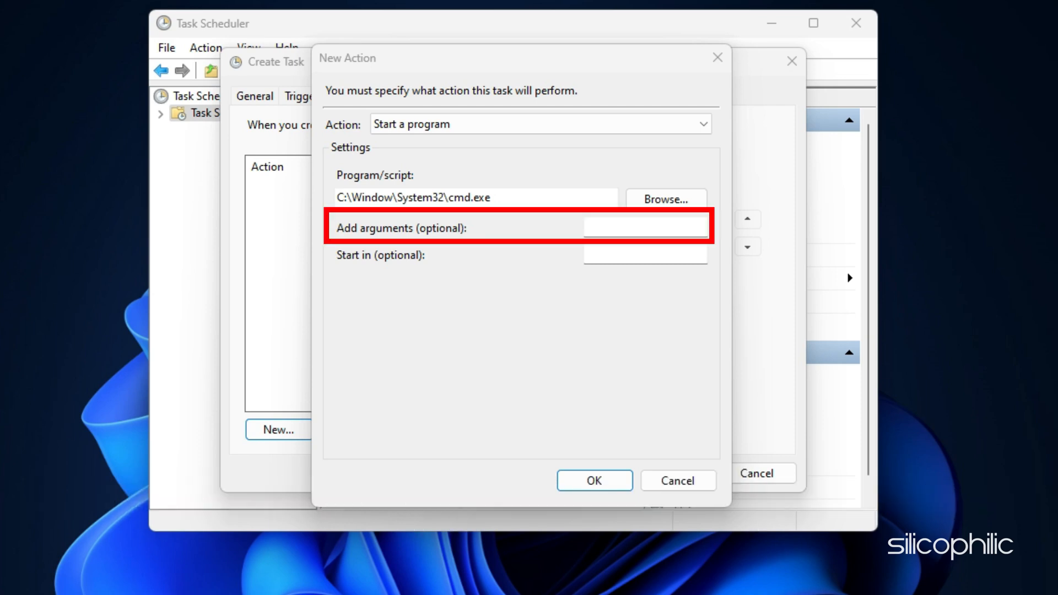
click(643, 227)
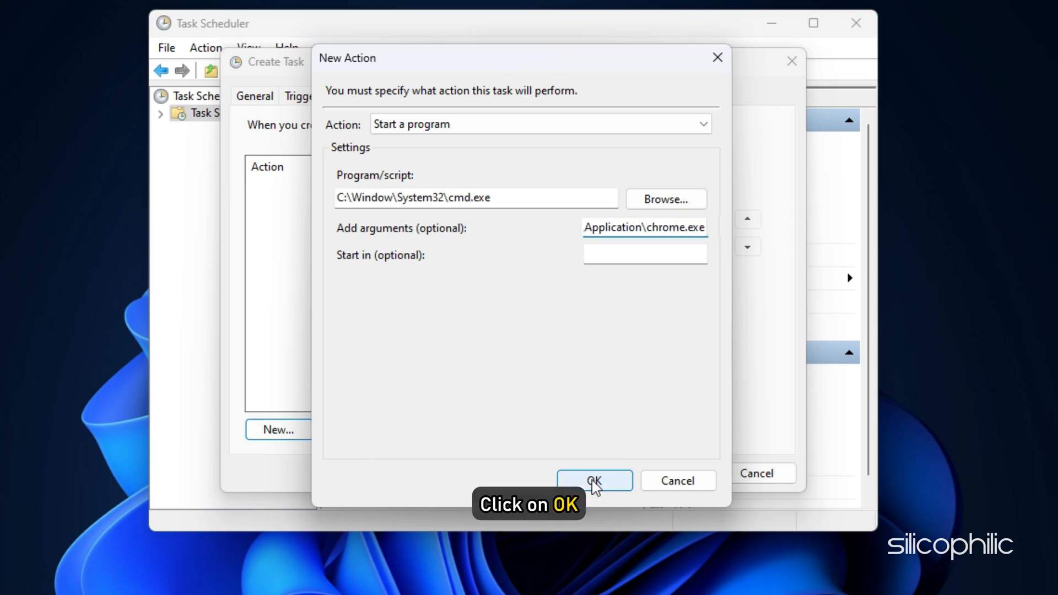
Step: Confirm the action, drop the AC power condition, and bring up App-Elevated's context menu to run it
click(593, 480)
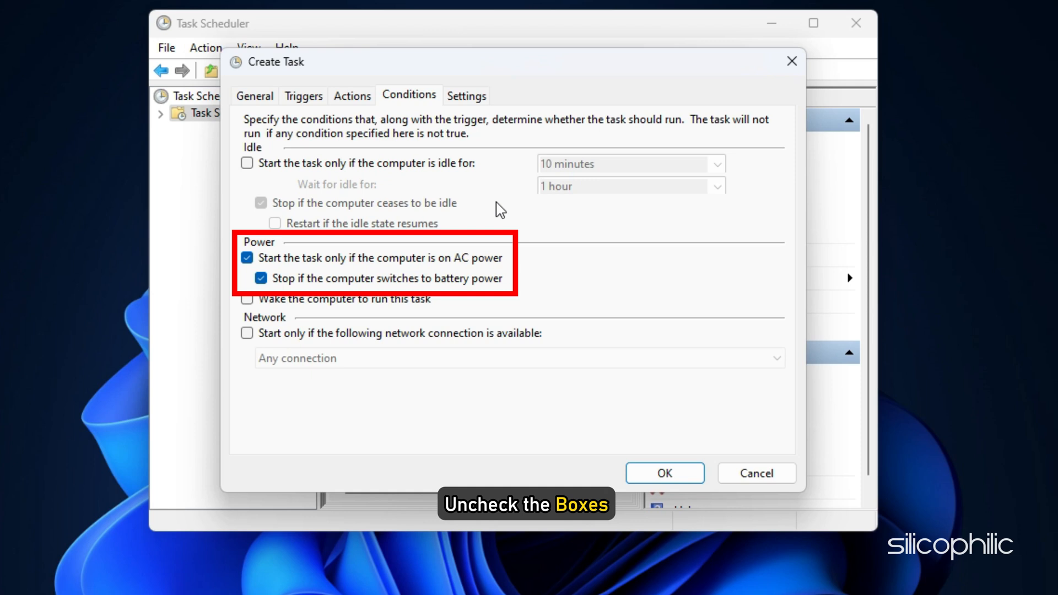
click(246, 257)
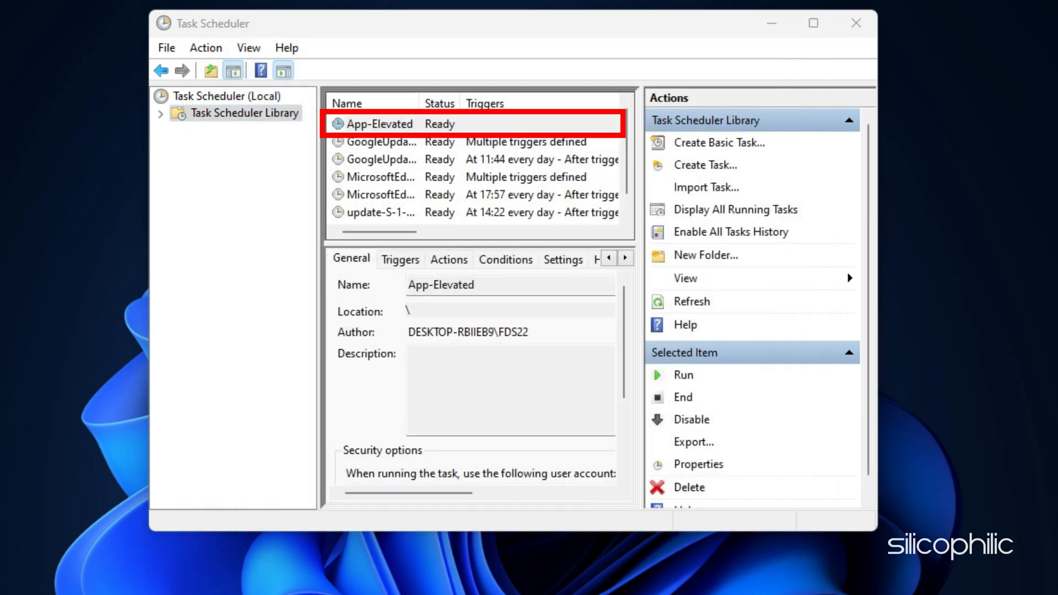
right_click(388, 124)
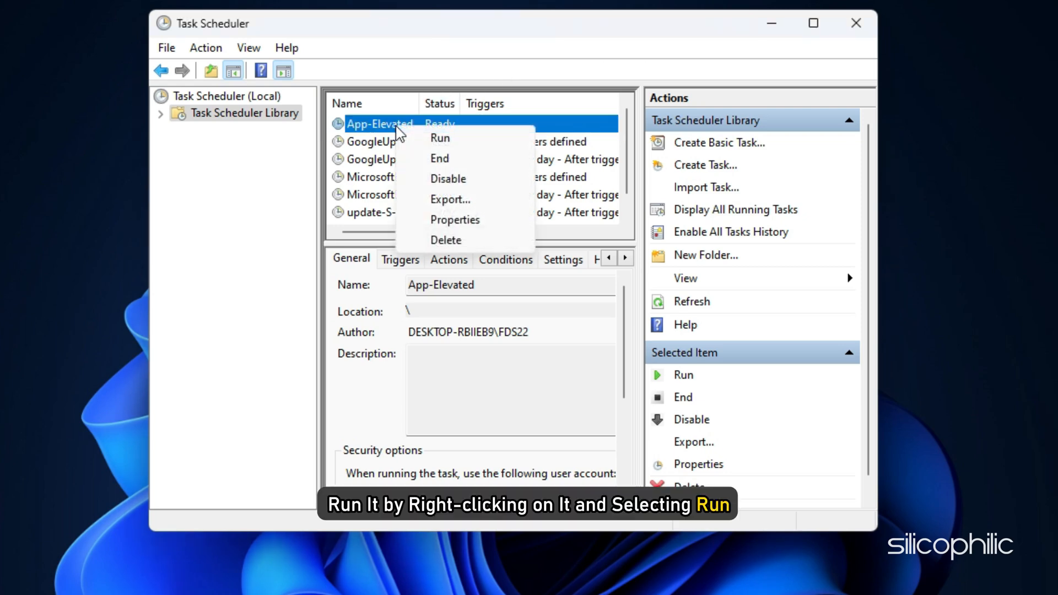
mouse_move(410, 137)
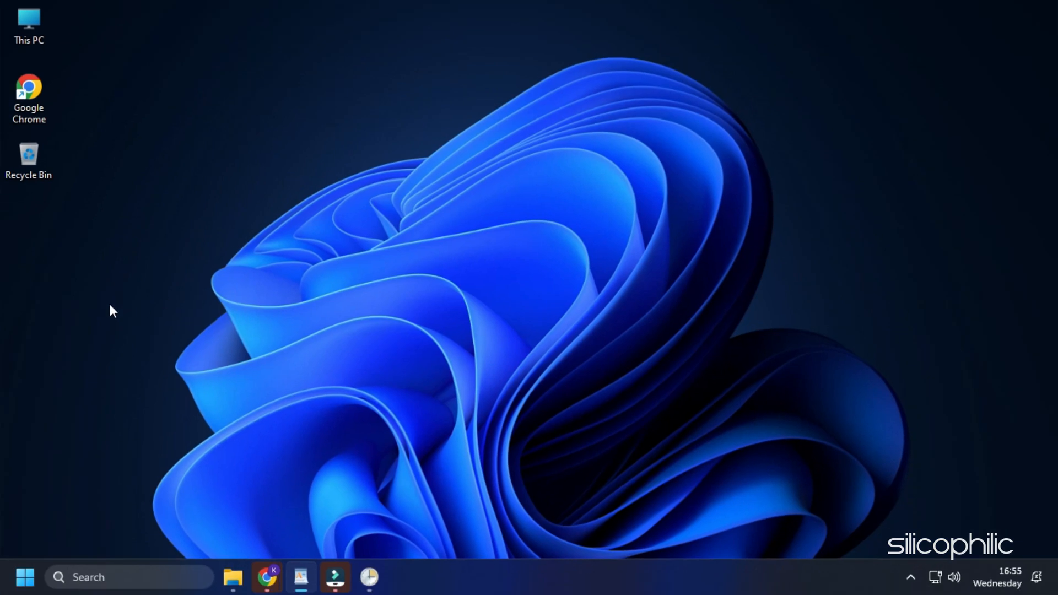
Step: Start the Create Shortcut wizard from the desktop's New menu
right_click(112, 311)
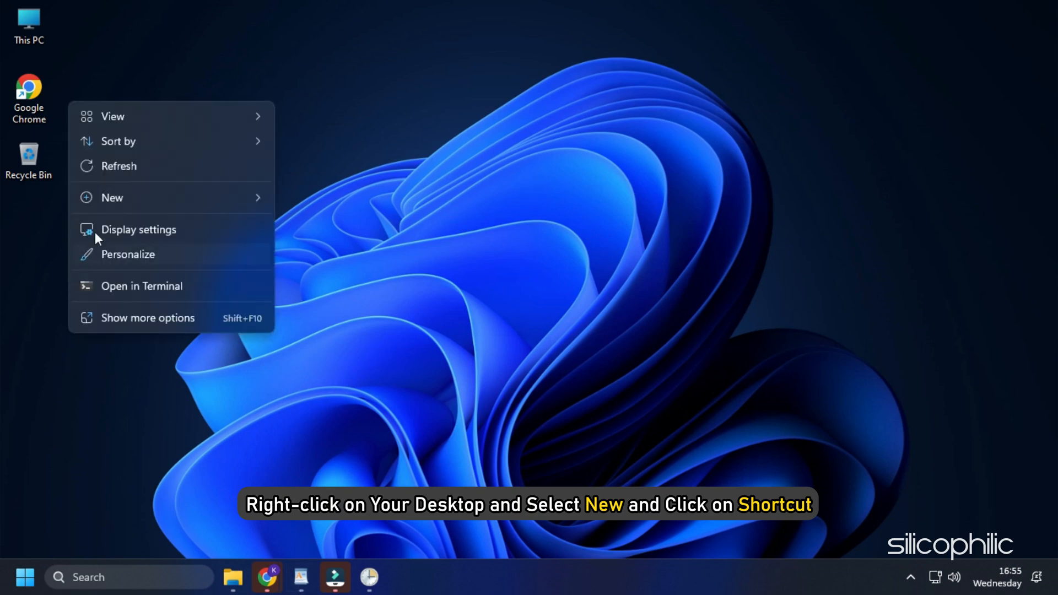
click(113, 198)
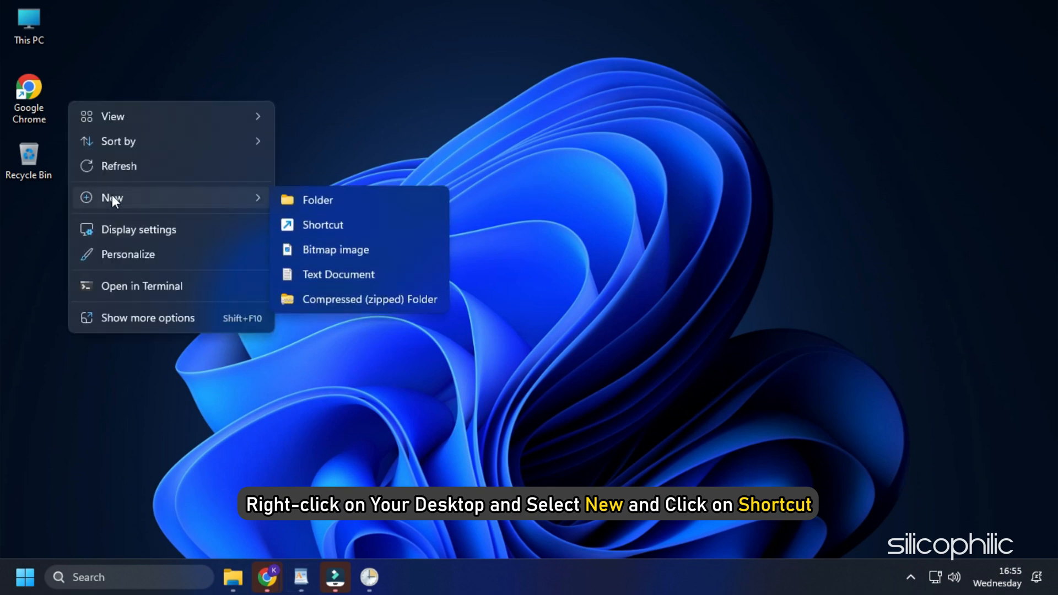
click(322, 224)
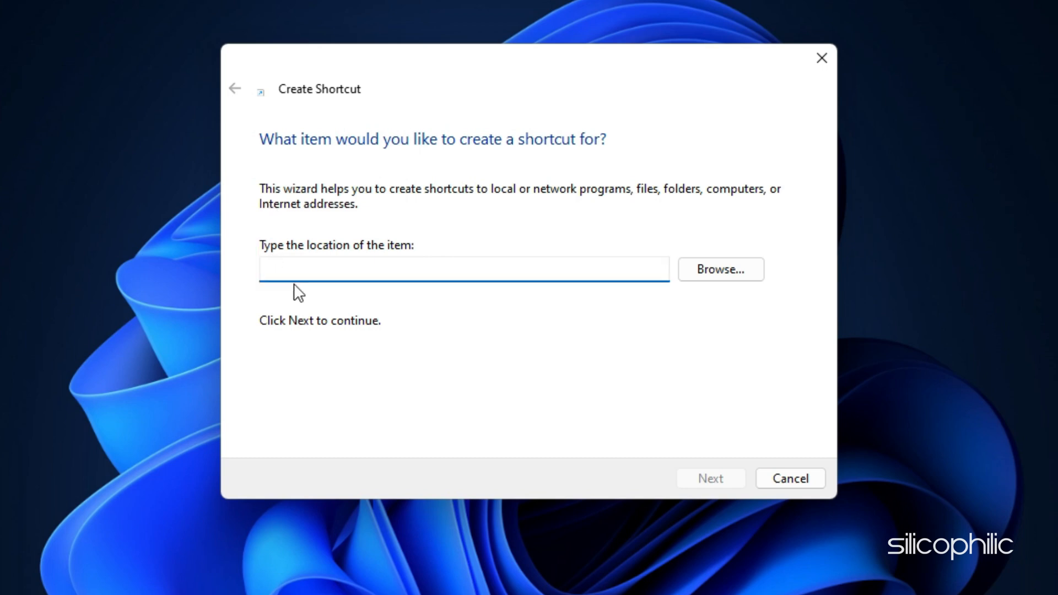
Step: Create the shortcut with location schtasks /run /tn "App-Elevated", keeping the schtasks.exe name
text(schtasks /run /tn "App-Elevated")
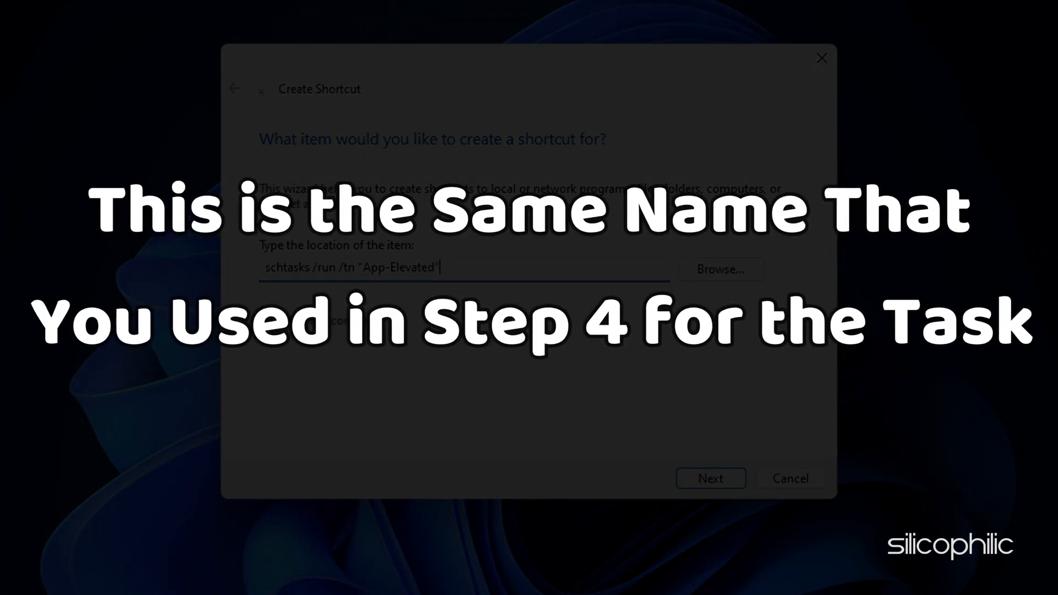
click(711, 478)
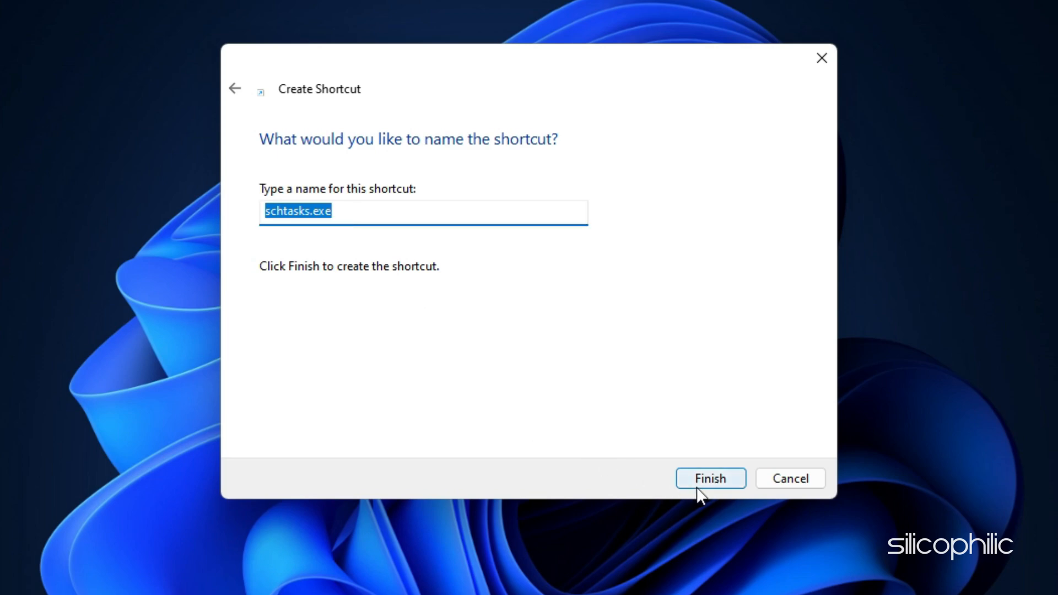
click(709, 478)
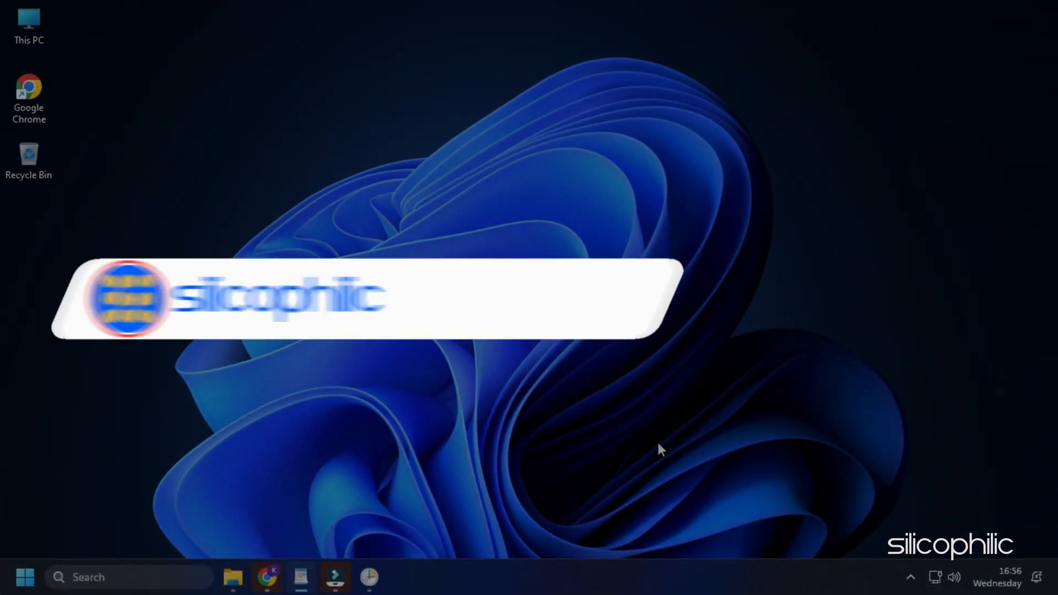